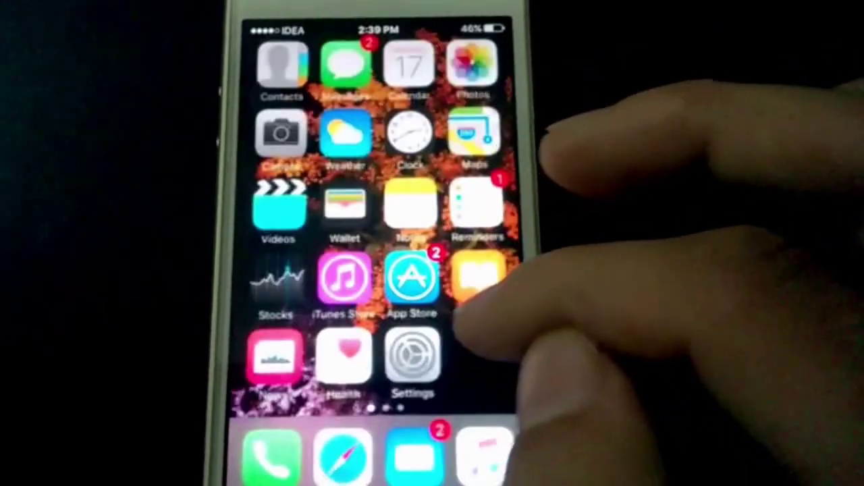
Swipe to the second home screen page showing FaceTime, Facebook and Chrome
scroll("left", 3)
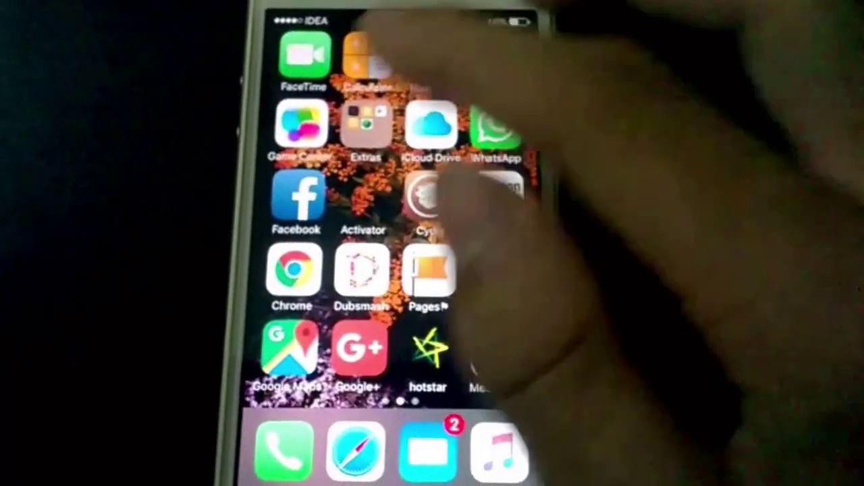
left_click(296, 205)
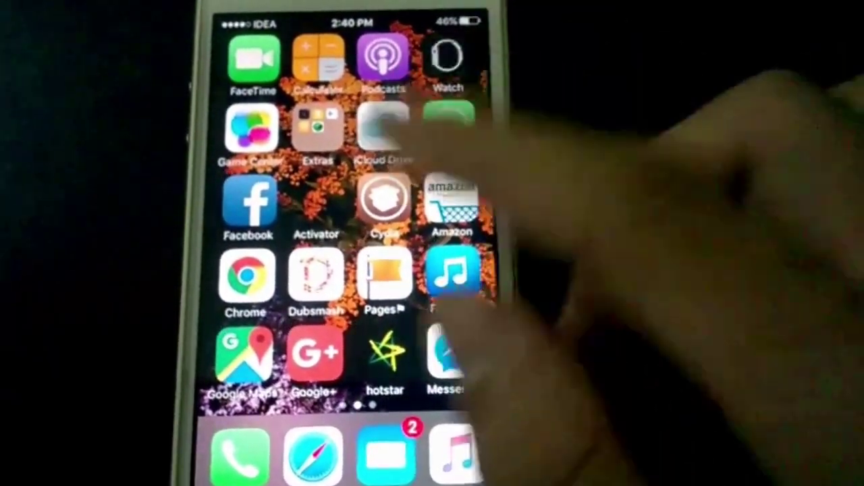
scroll("left", 3)
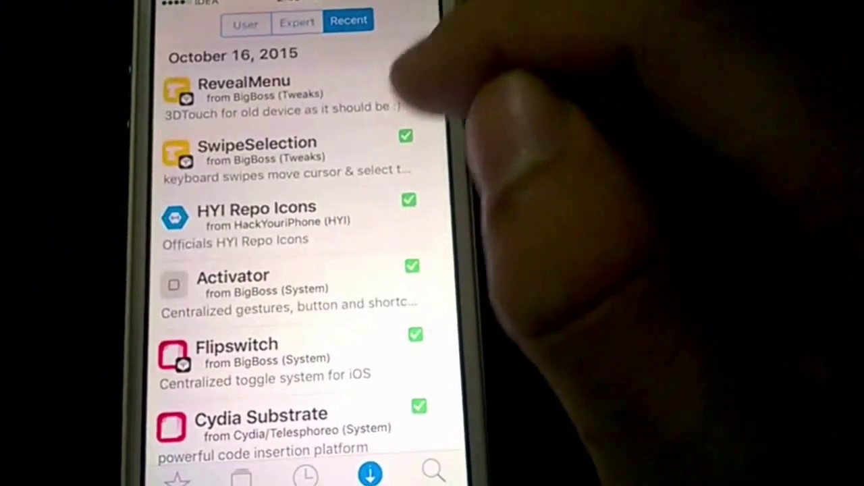
Open the RevealMenu package details in Cydia, showing version 2.0-1 by iMokhles
left_click(244, 91)
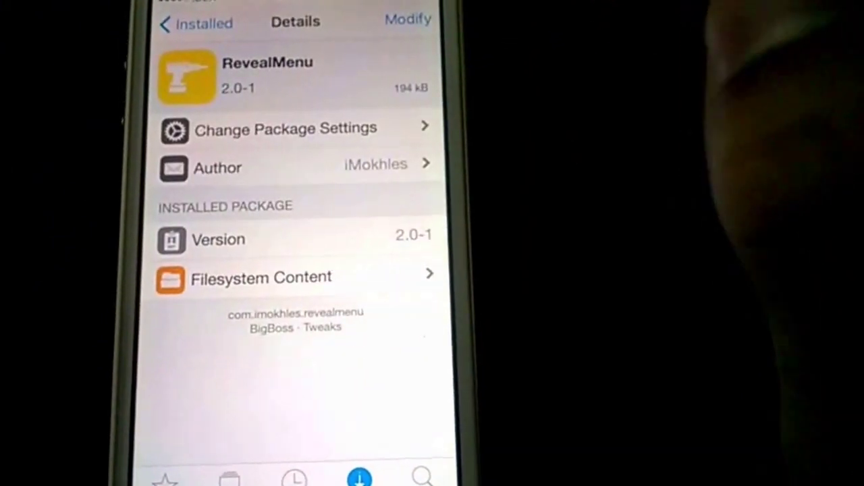